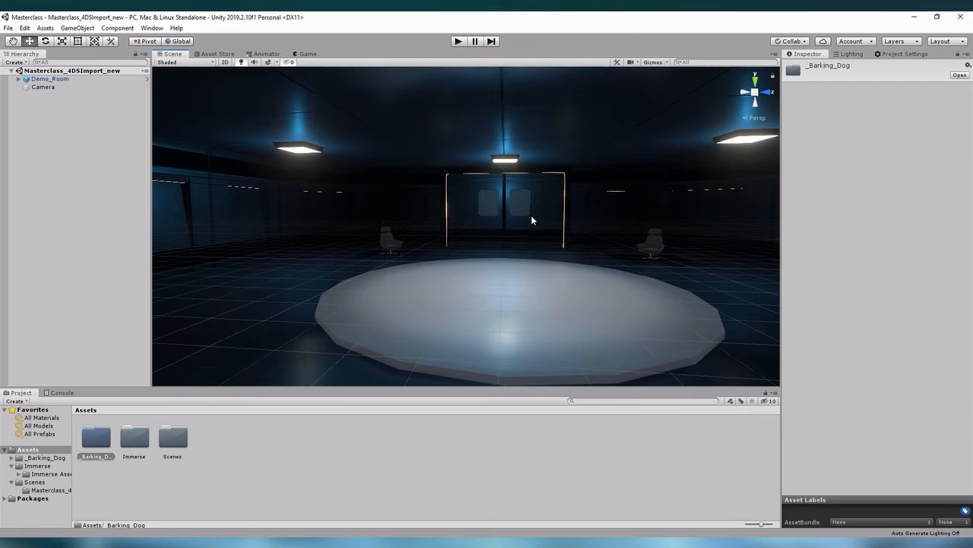
mouse_move(494, 364)
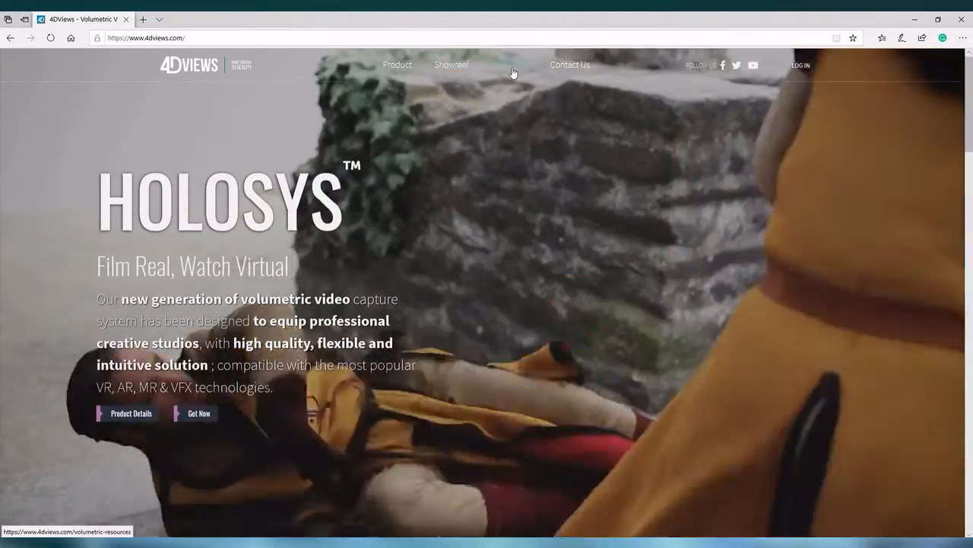
On the 4DViews Resources page, accept the sample data license and scroll to Plug-Ins
click(509, 65)
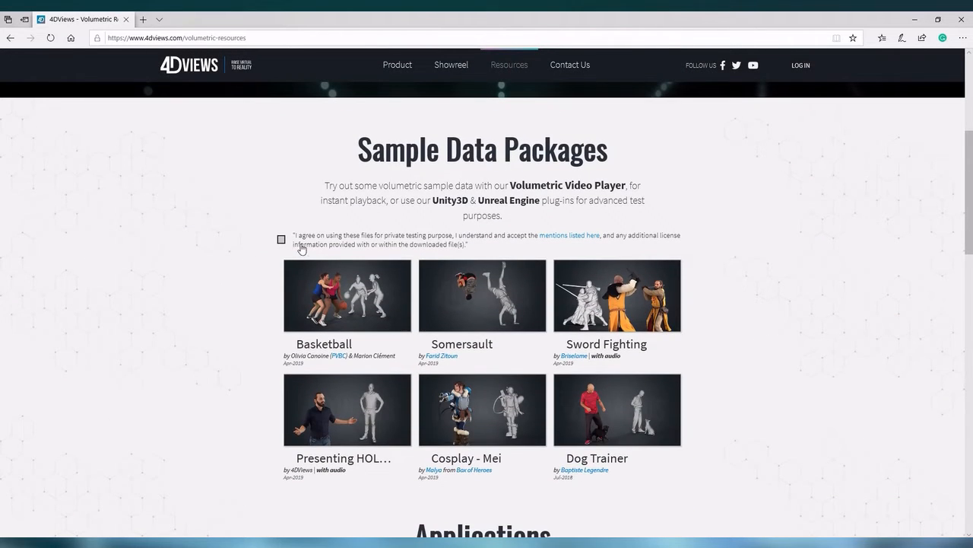
click(282, 239)
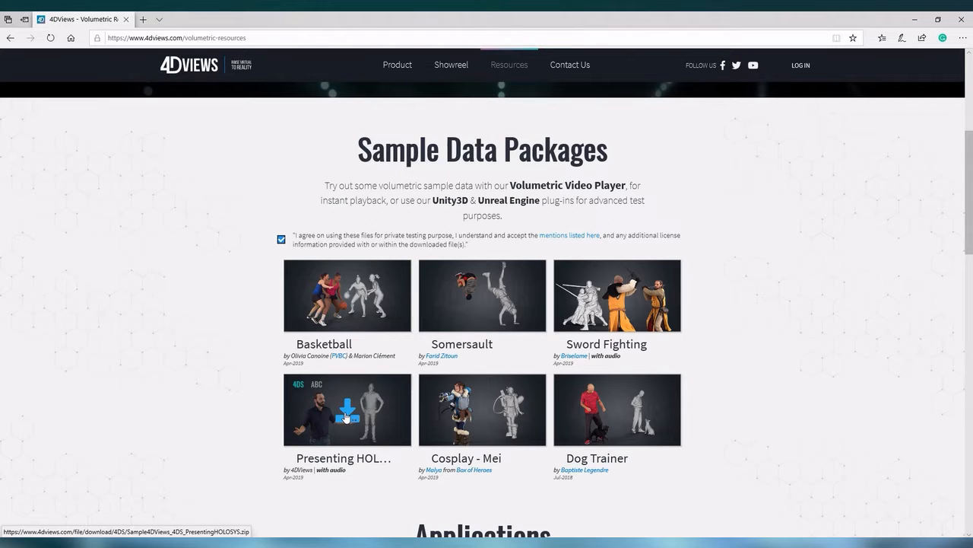
scroll(down, 3)
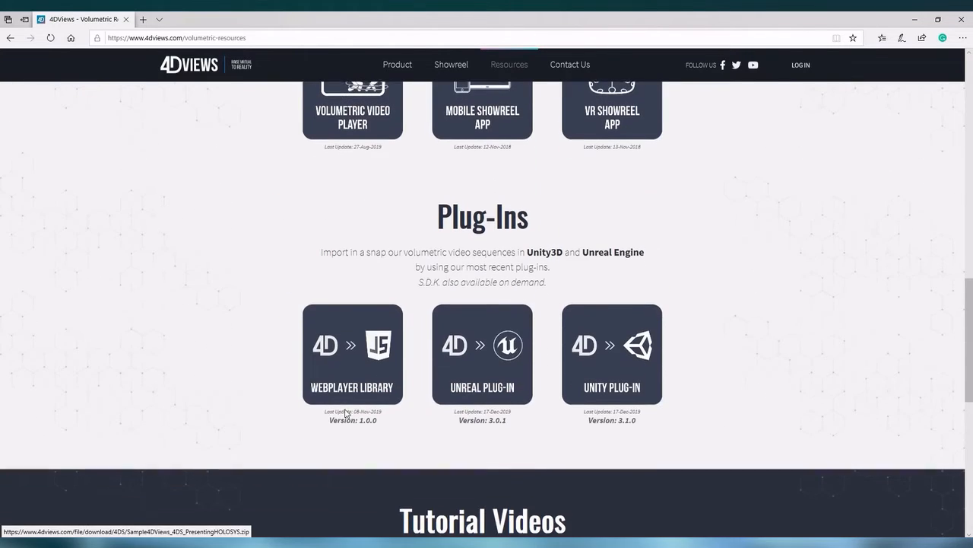
mouse_move(611, 354)
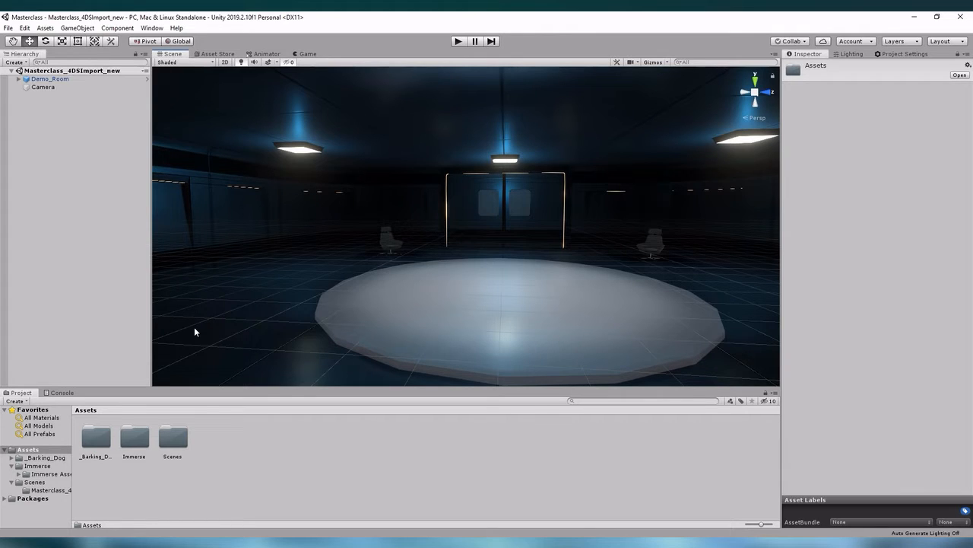
mouse_move(212, 346)
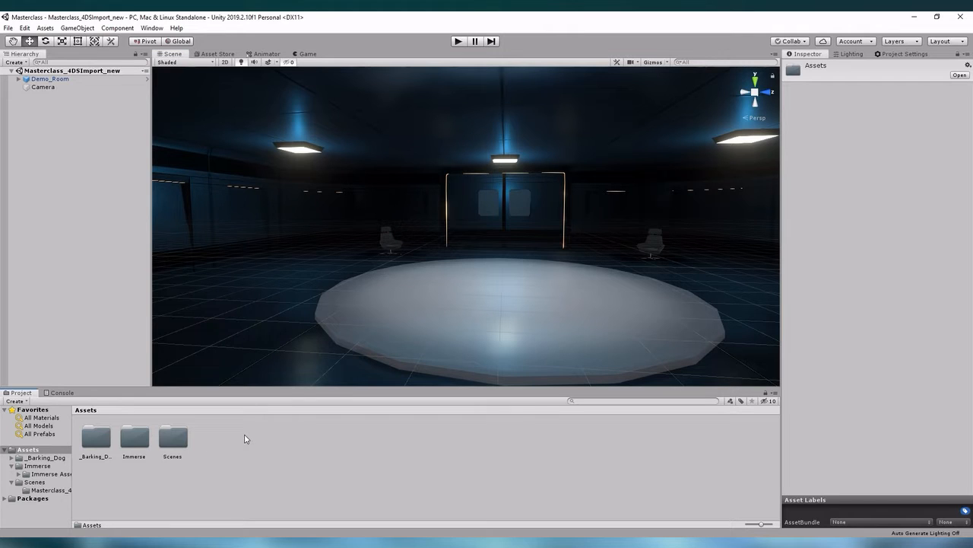
Choose the UnityPlugin4DS_v3.1.0 file as a custom package to import
right_click(245, 438)
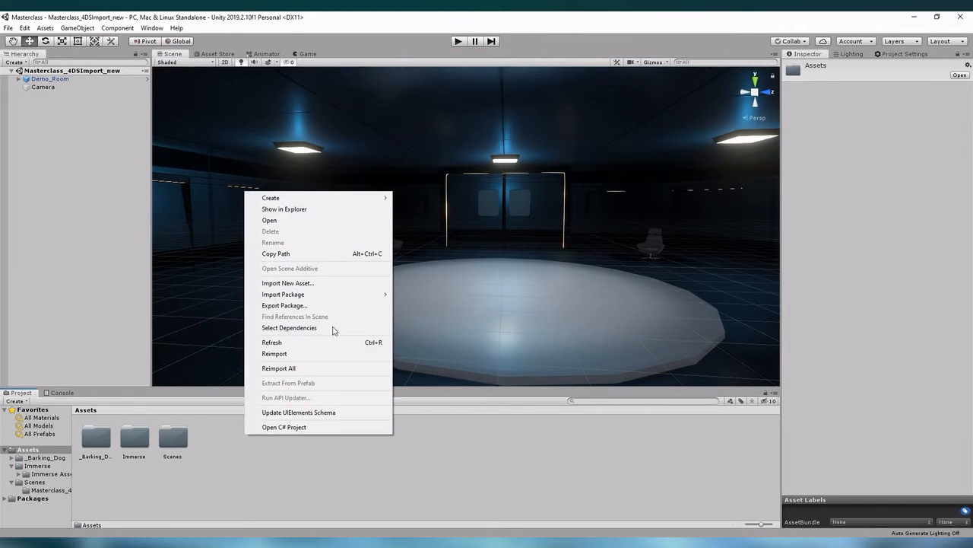
mouse_move(283, 294)
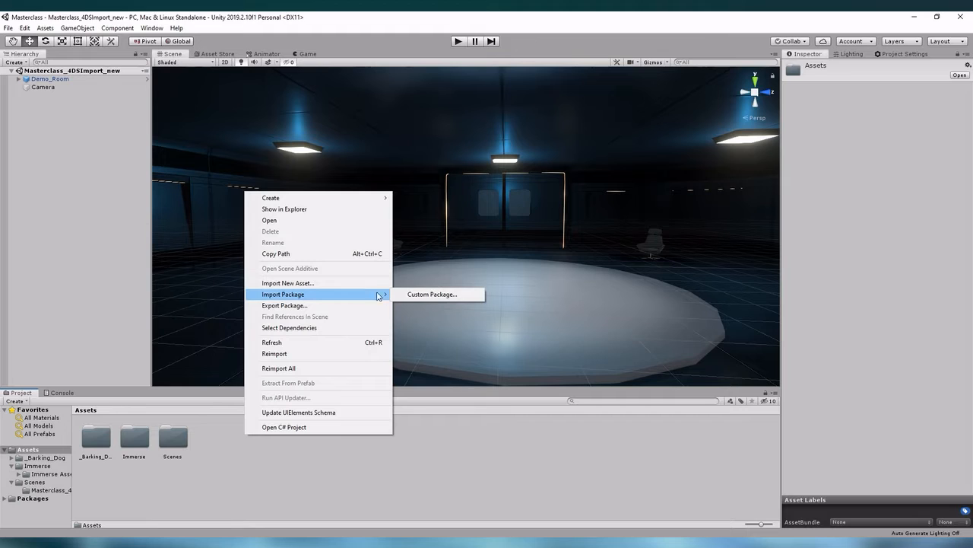
click(431, 294)
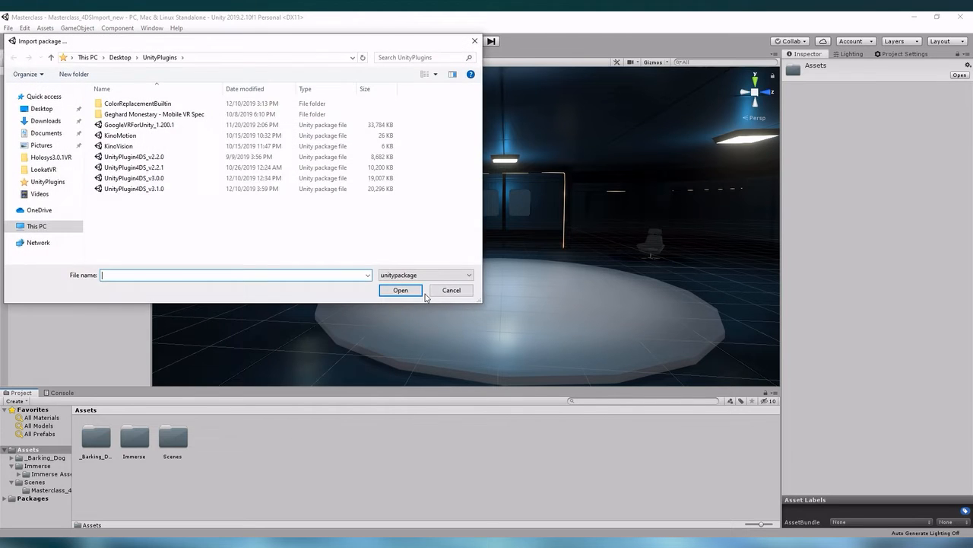
click(133, 187)
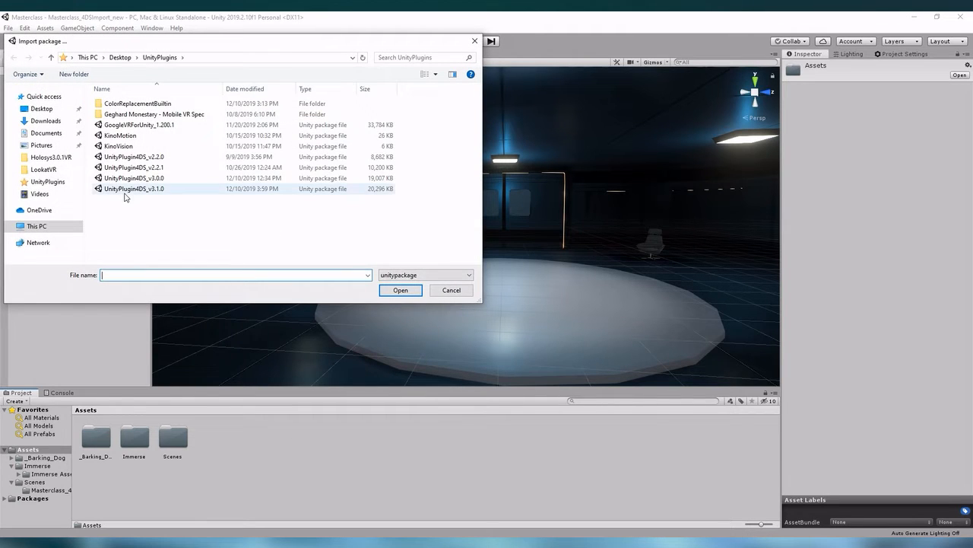
click(133, 188)
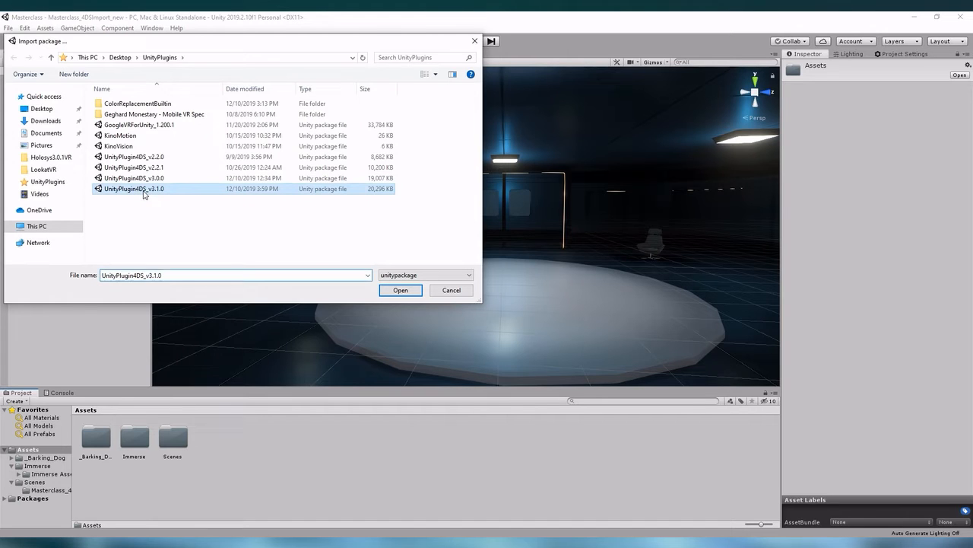
click(400, 290)
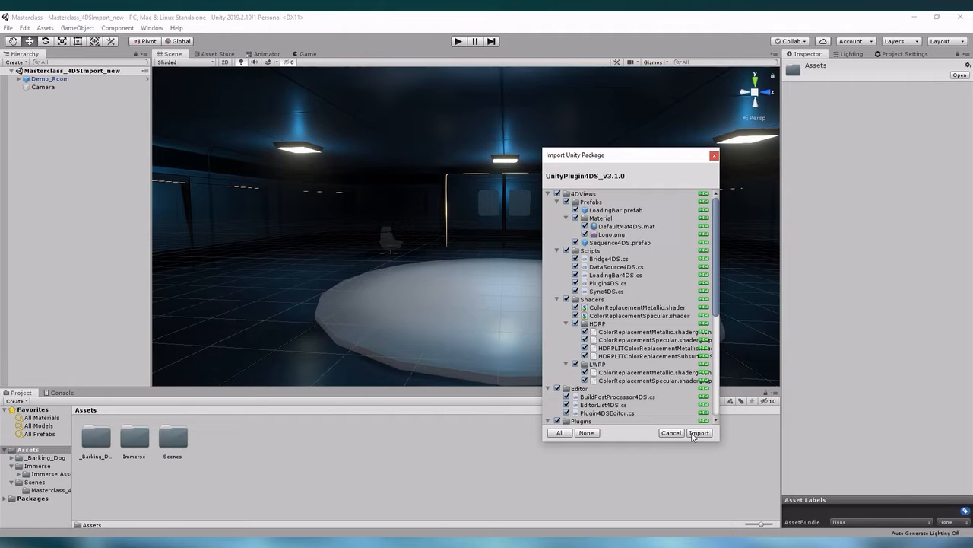
Import all package files, then browse the new 4DViews, Plugins and Scenes folders
click(698, 432)
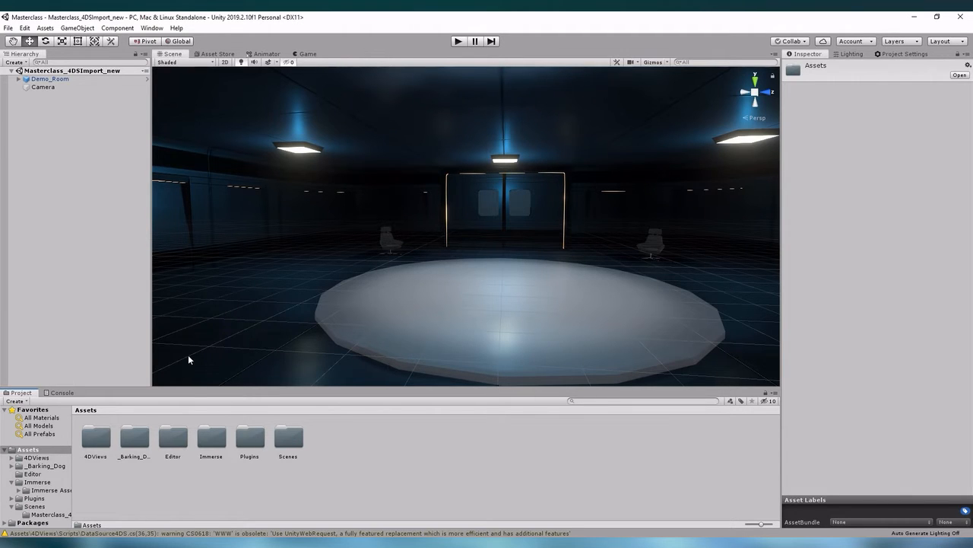
mouse_move(87, 439)
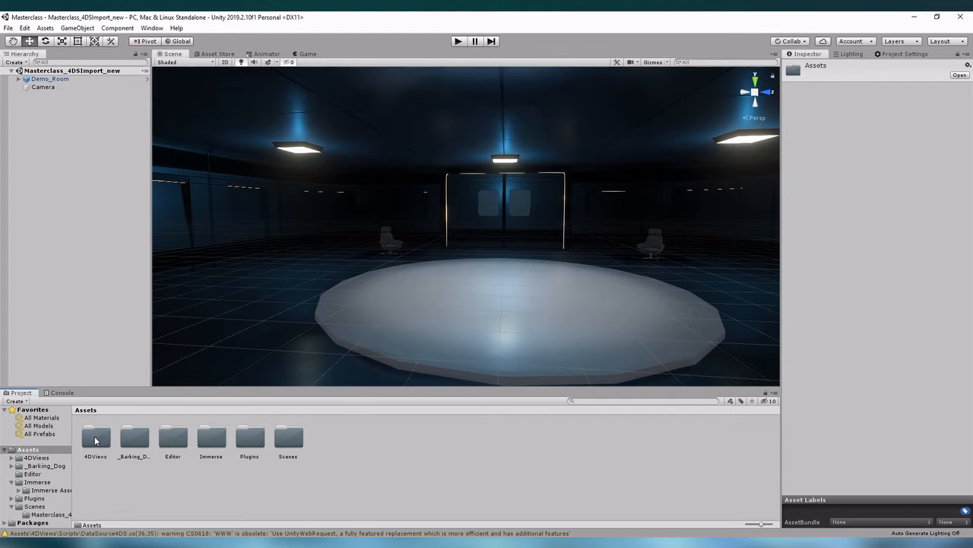
click(95, 435)
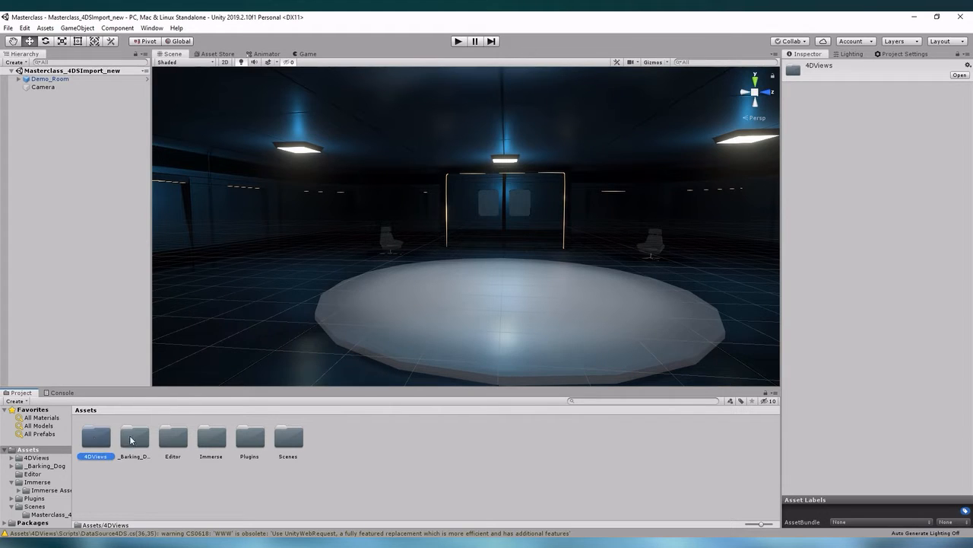
click(249, 437)
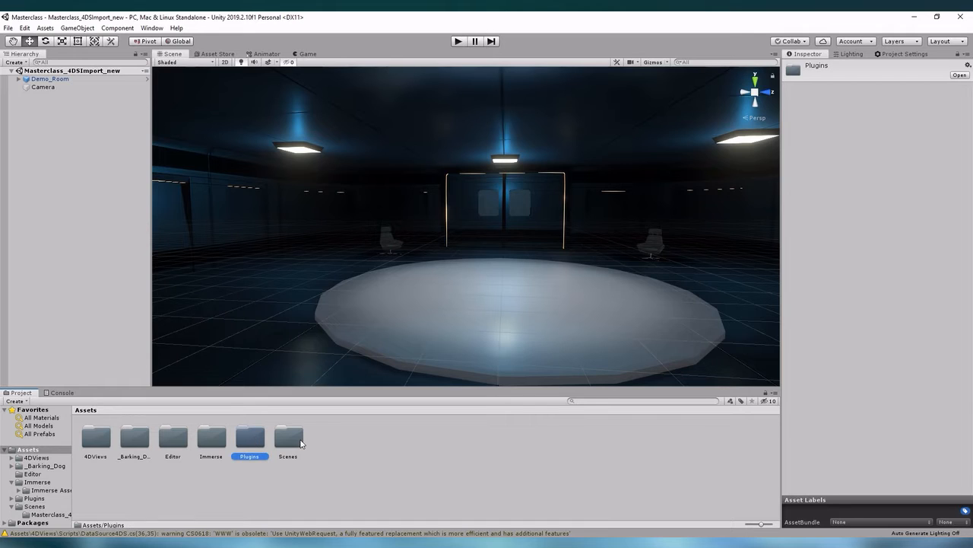
click(288, 437)
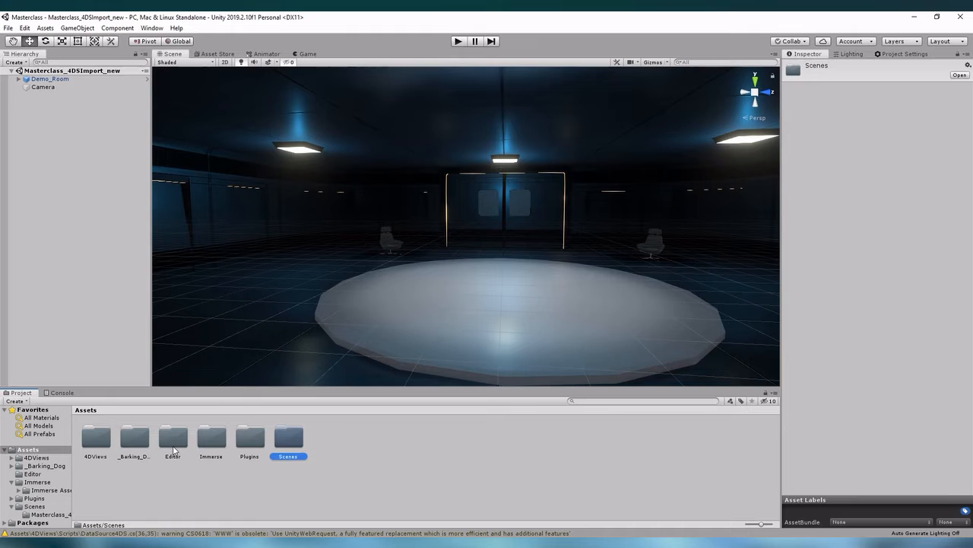
click(173, 437)
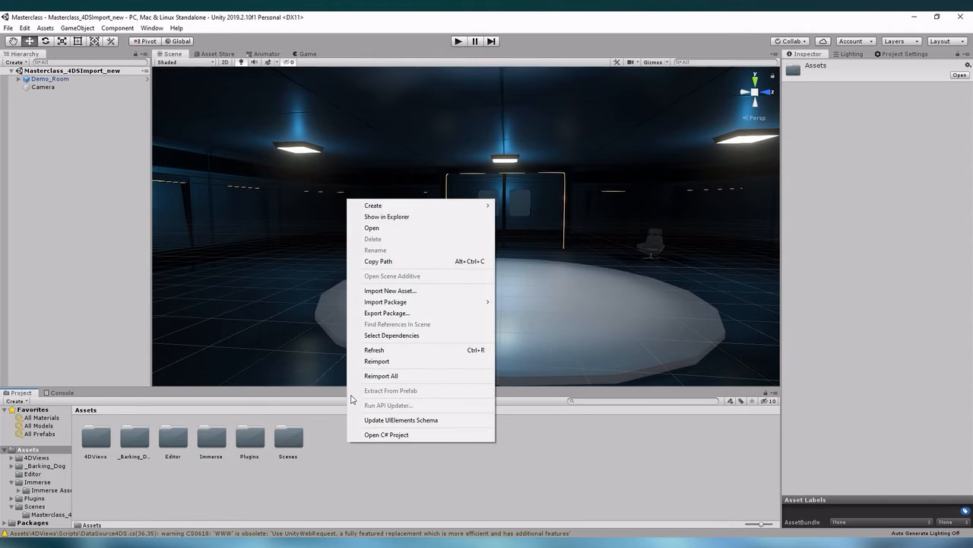
Create a new folder in Assets for StreamingAssets
click(373, 204)
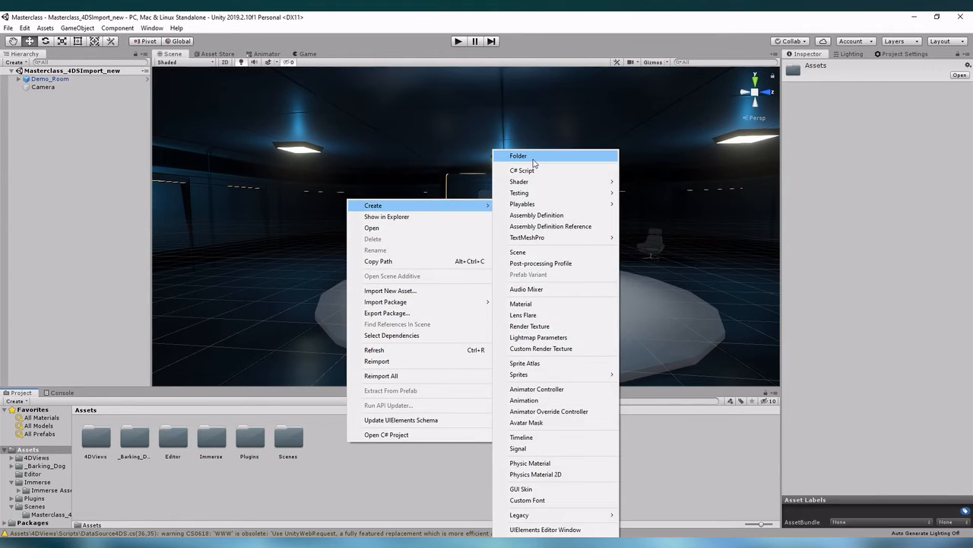
click(518, 156)
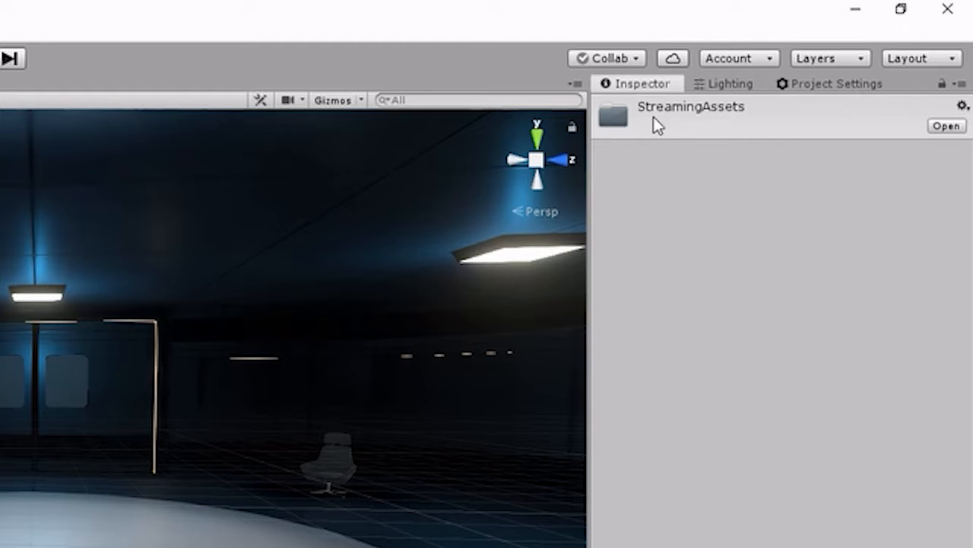
mouse_move(730, 119)
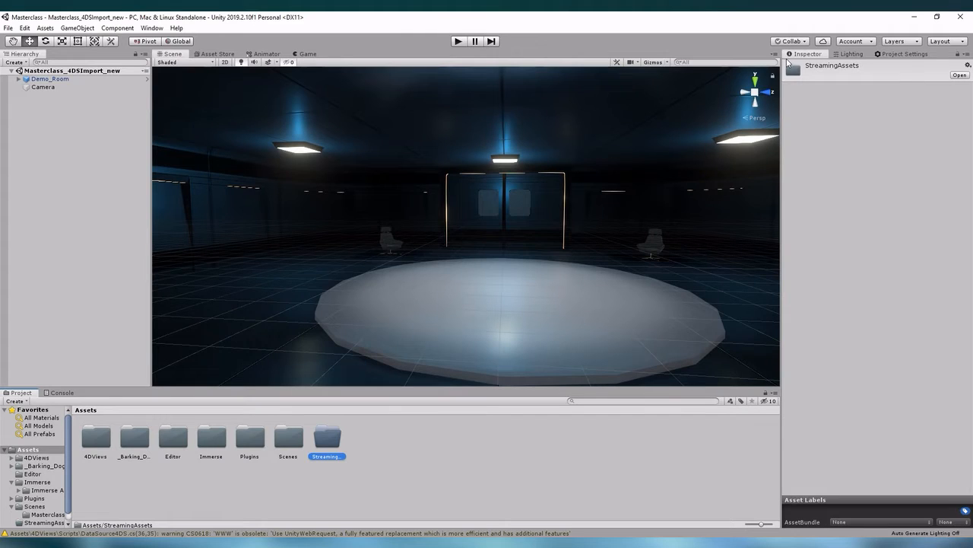
mouse_move(870, 66)
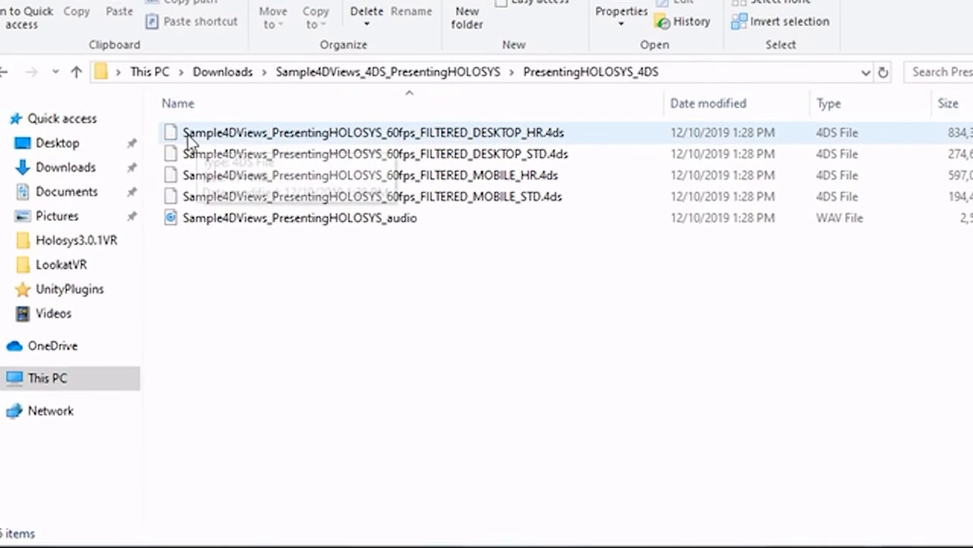
mouse_move(258, 141)
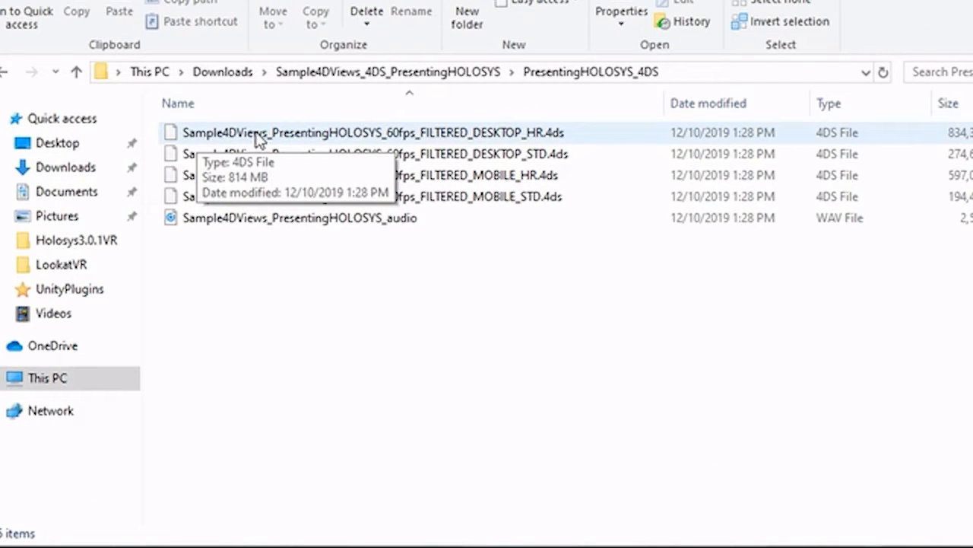
mouse_move(447, 136)
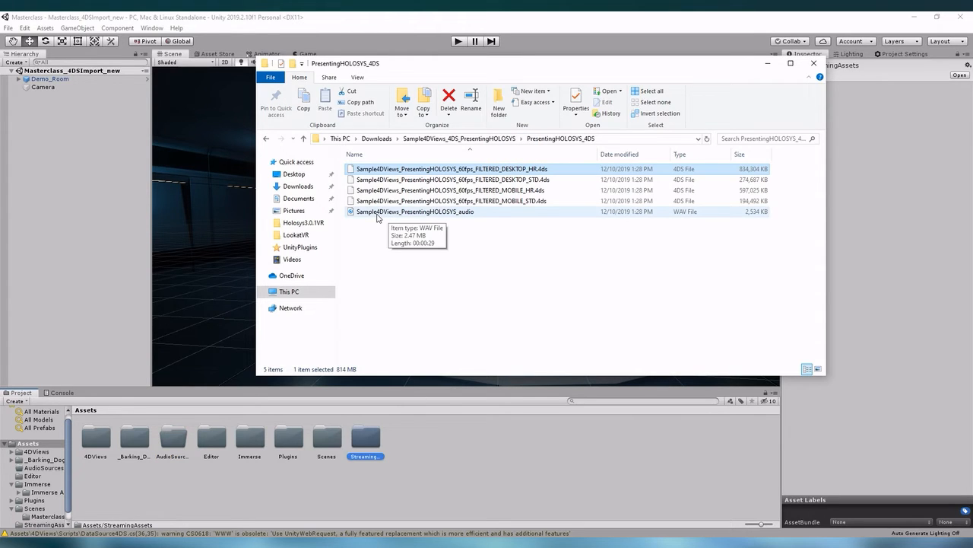
Select the sequence's WAV audio track in the PresentingHOLOSYS_4DS folder
click(416, 212)
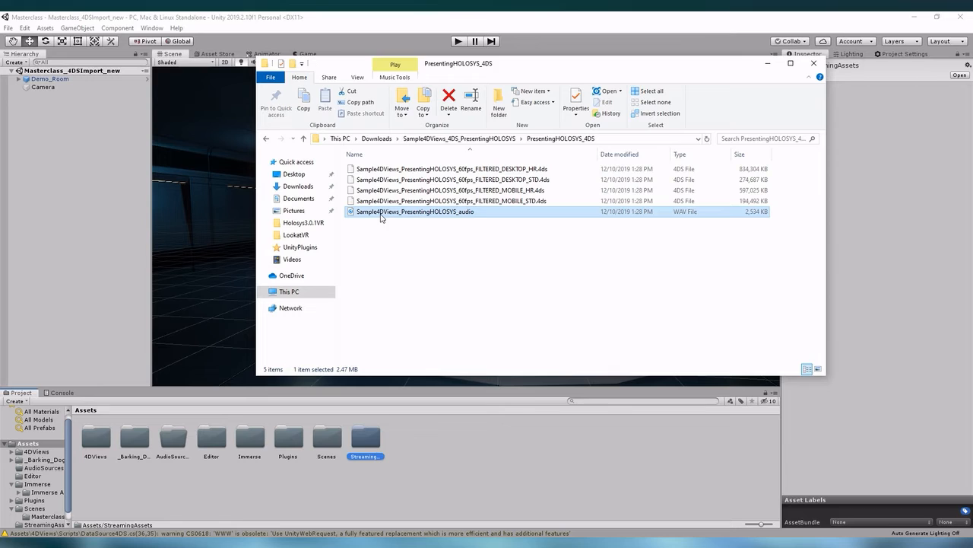
mouse_move(446, 216)
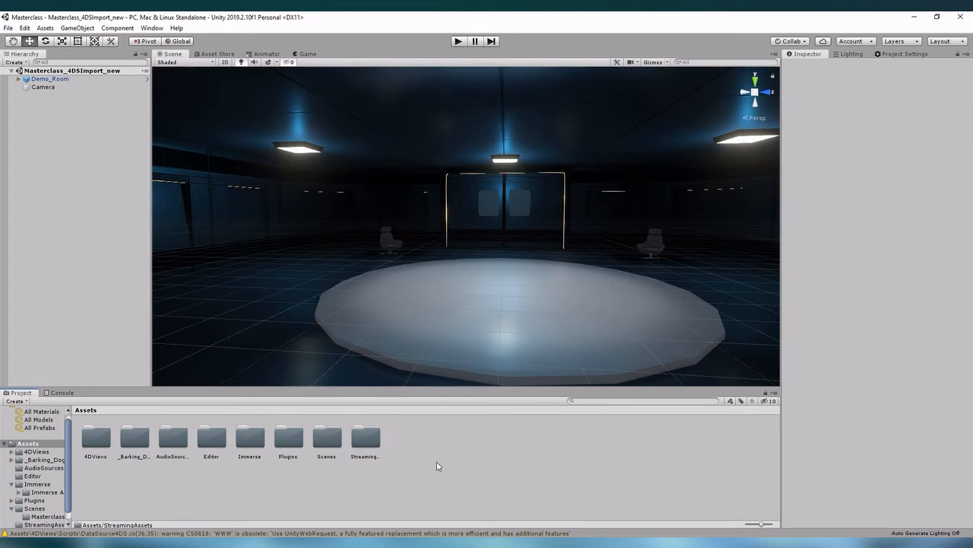
Drag the Sequence4DS prefab from 4DViews > Prefabs onto the podium
click(95, 437)
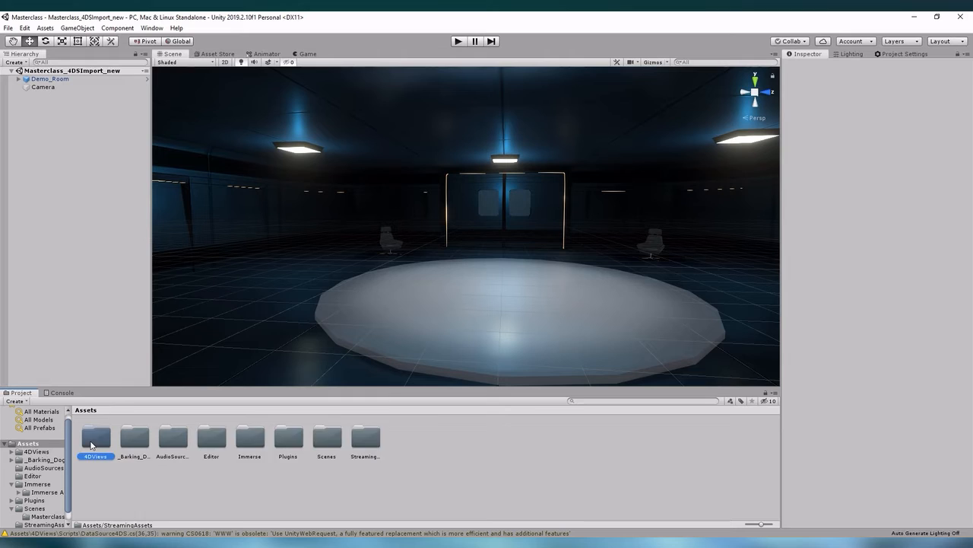
double_click(95, 436)
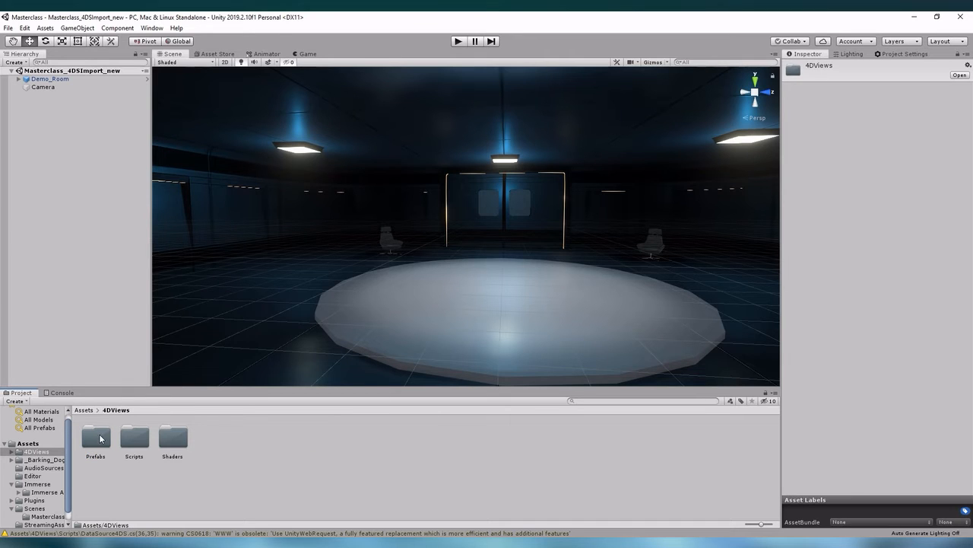
double_click(95, 436)
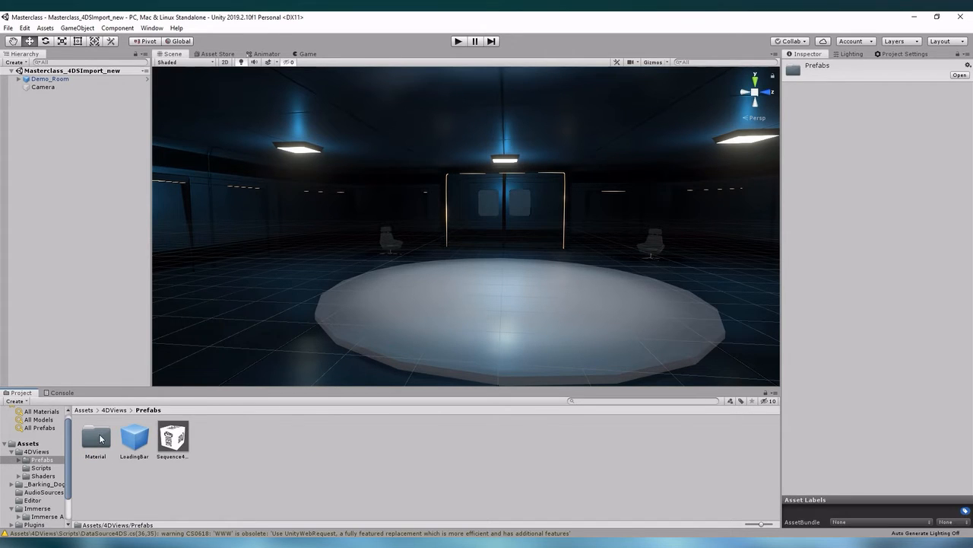
click(173, 437)
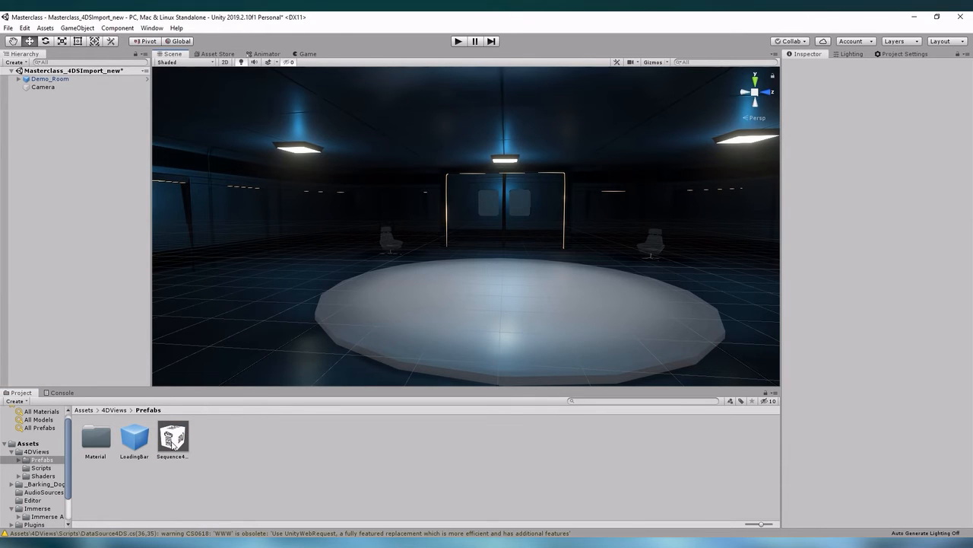
click(172, 437)
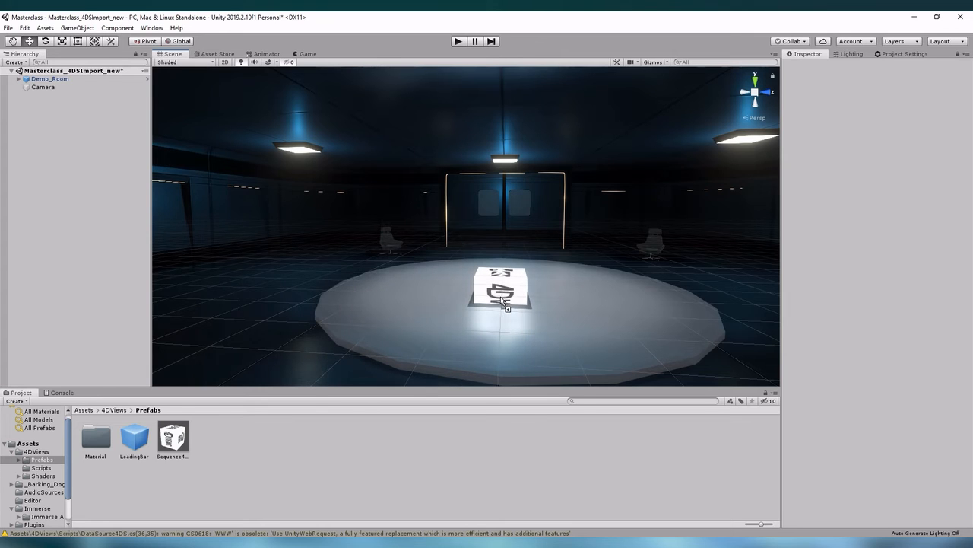
click(502, 297)
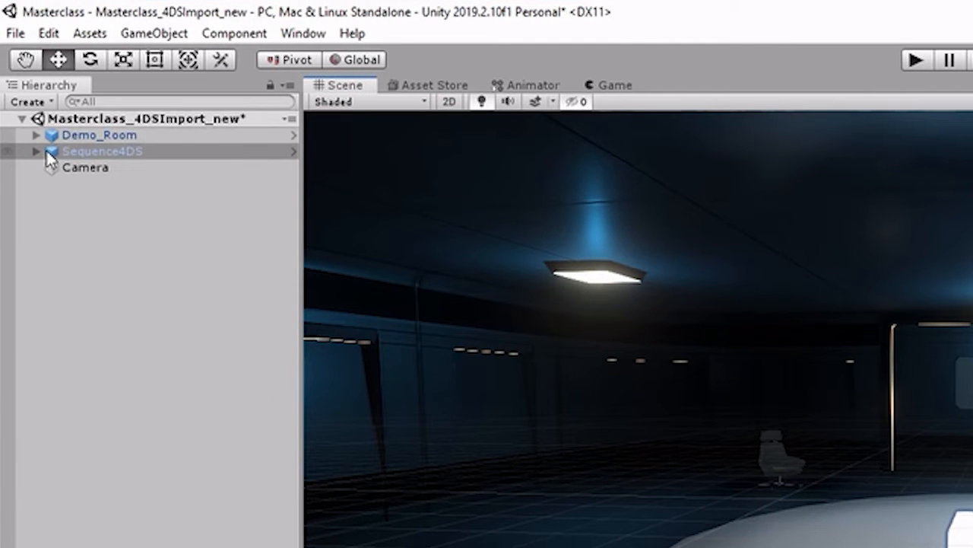
Expand Sequence4DS in the Hierarchy and select its Mesh4DS child
click(35, 151)
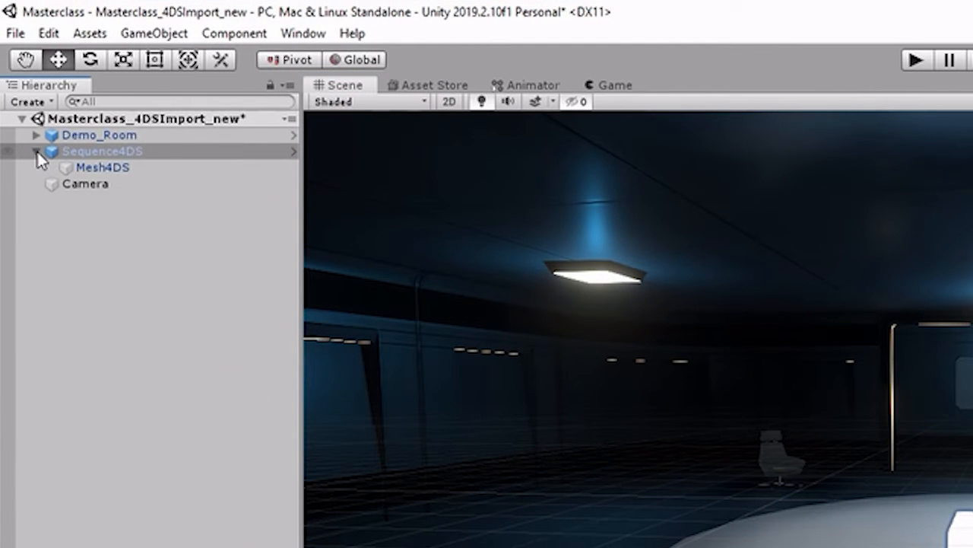
click(103, 166)
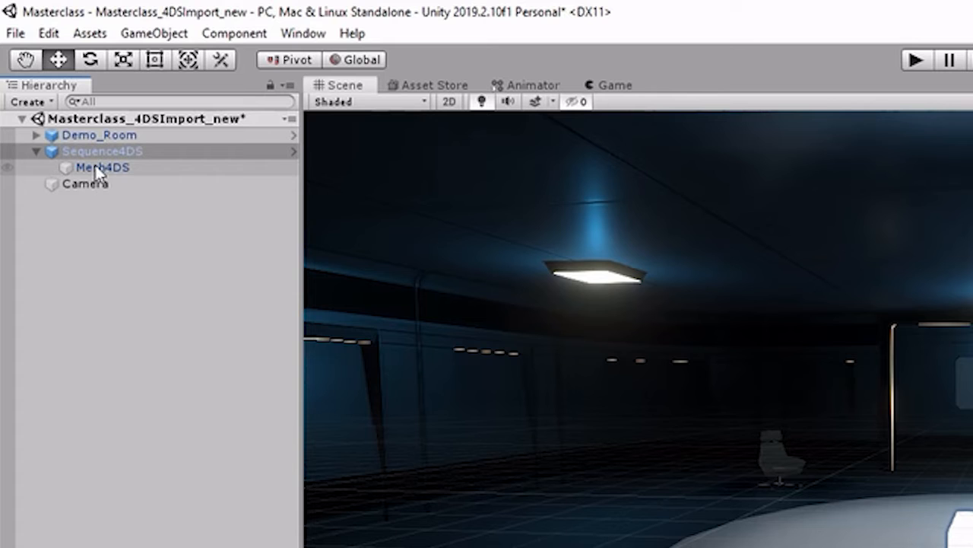
click(102, 167)
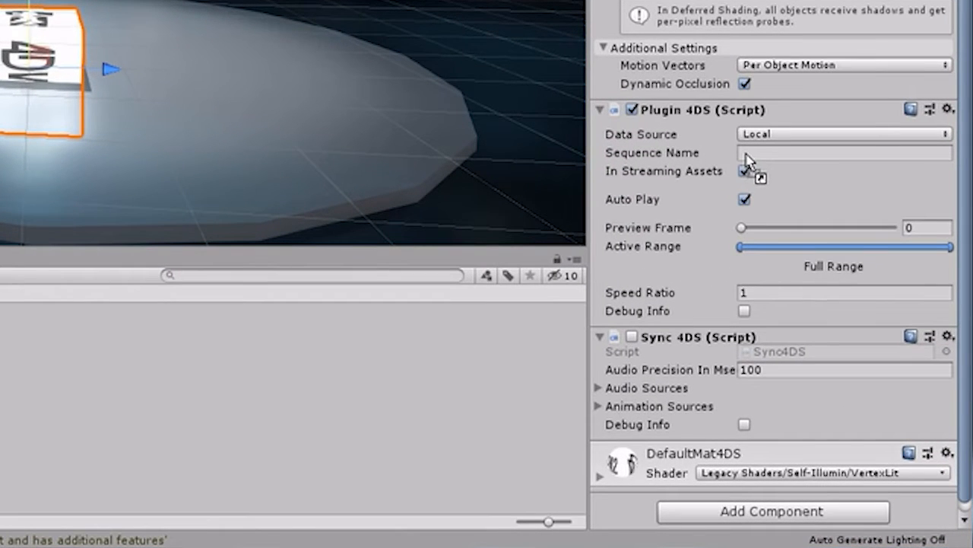
mouse_move(764, 160)
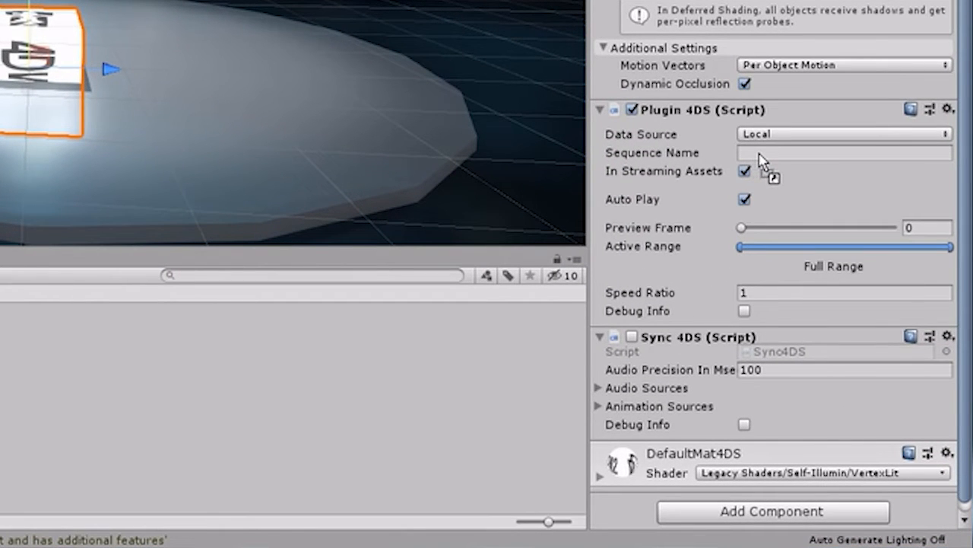
Set the Plugin 4DS Sequence Name to Sample4DViews_PresentingHOLOSYS
text(Sample4DViews_PresentingHOLOSY)
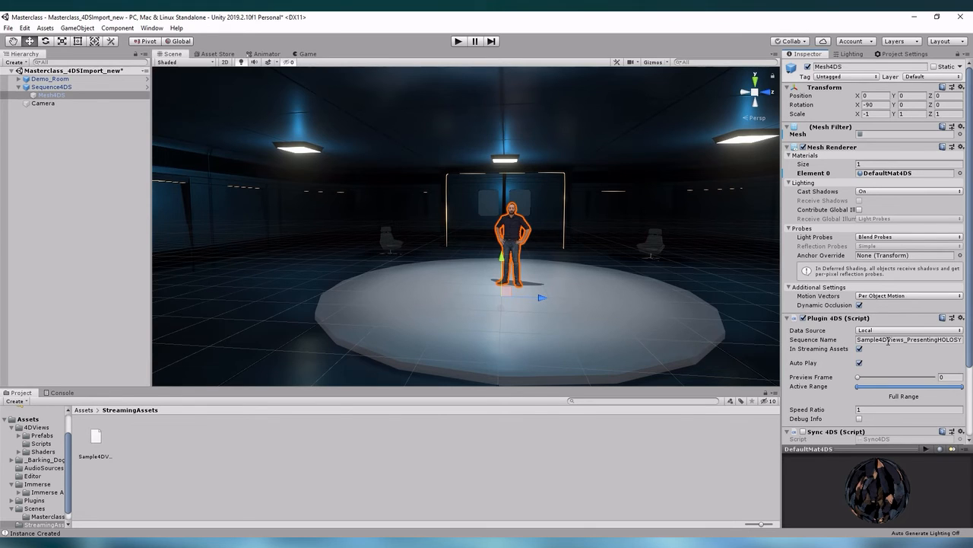
mouse_move(887, 348)
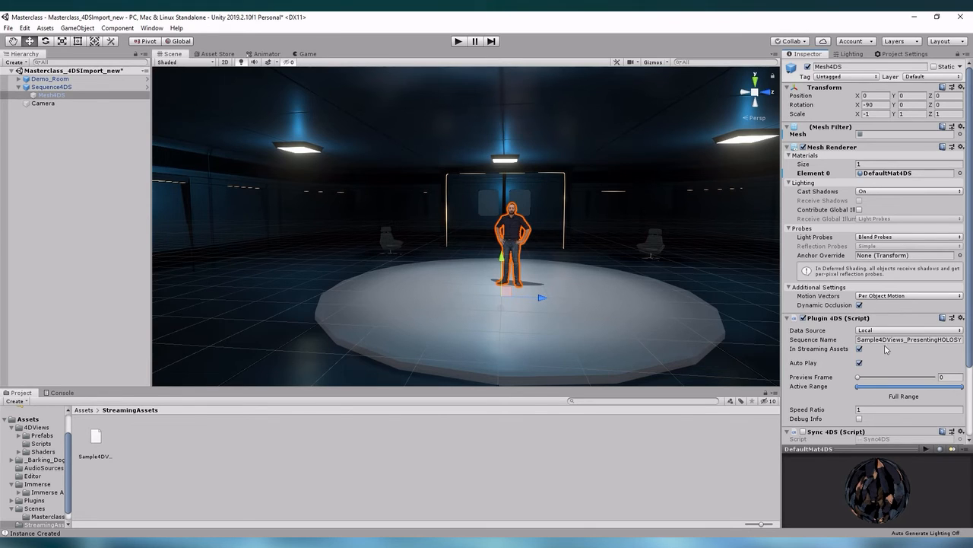
mouse_move(875, 351)
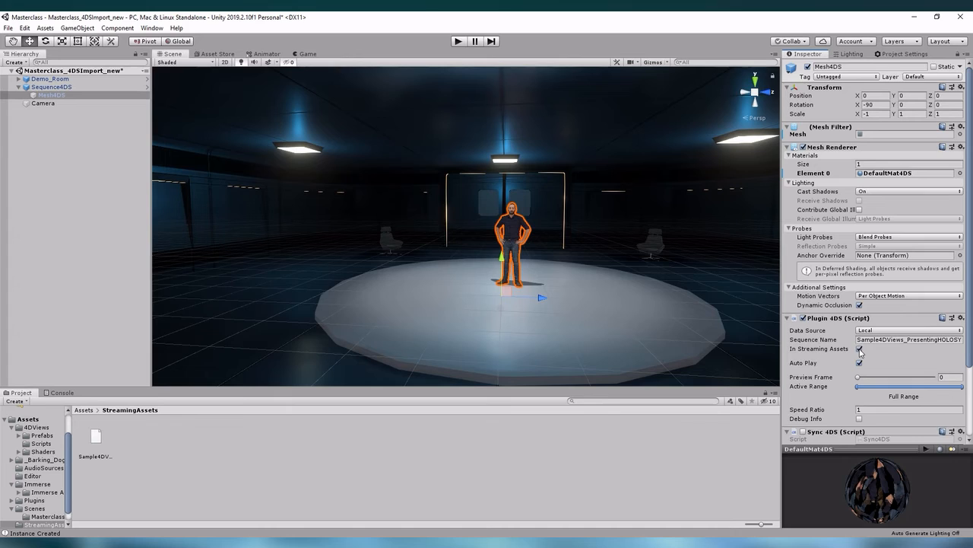
click(861, 349)
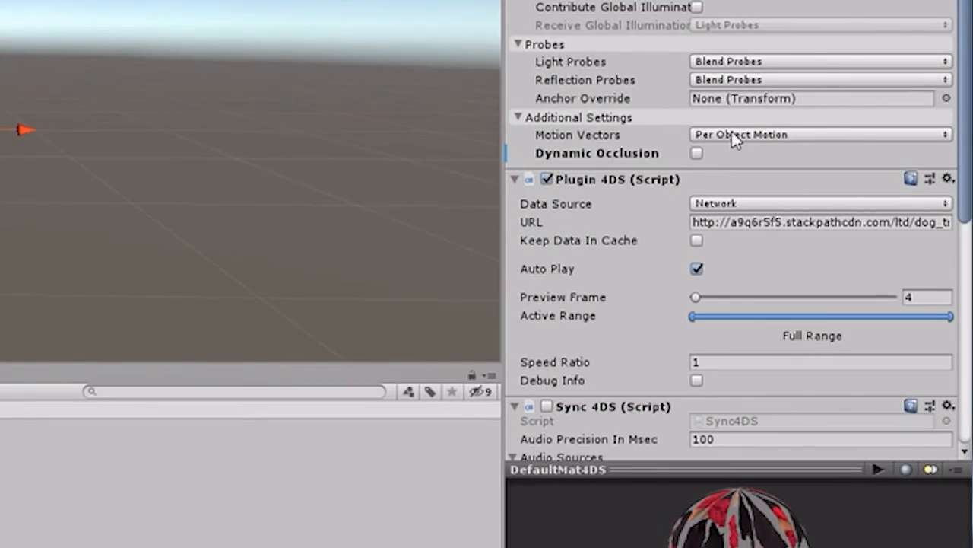
mouse_move(749, 204)
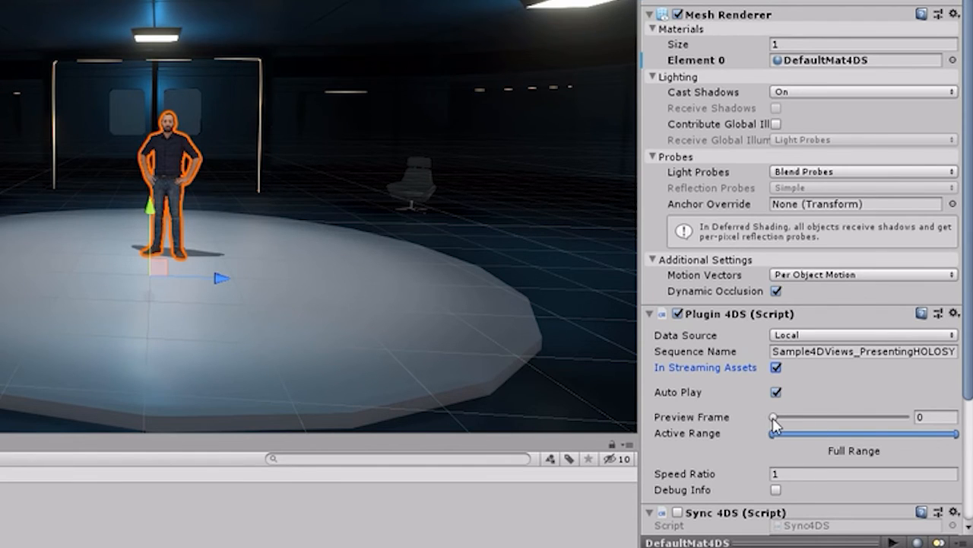
drag(774, 417, 799, 417)
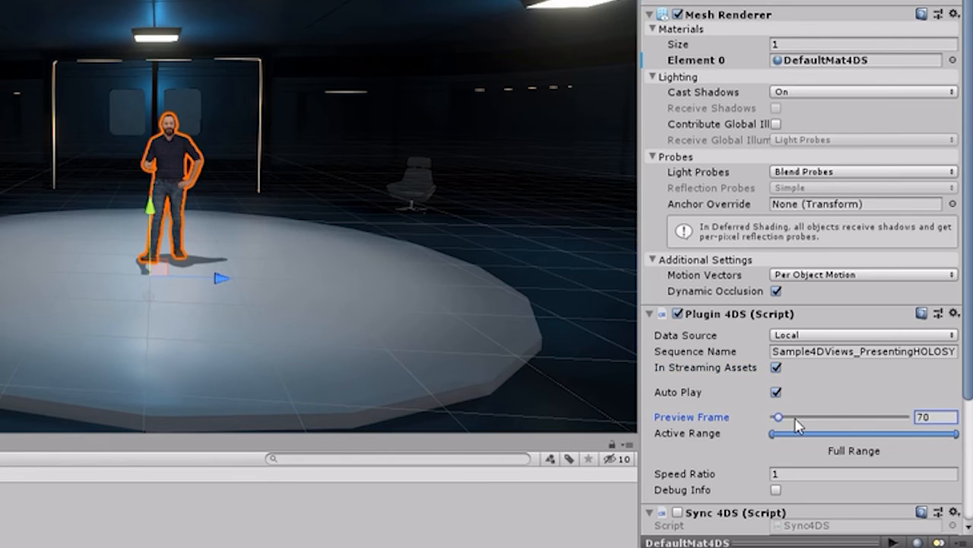
drag(778, 417, 785, 417)
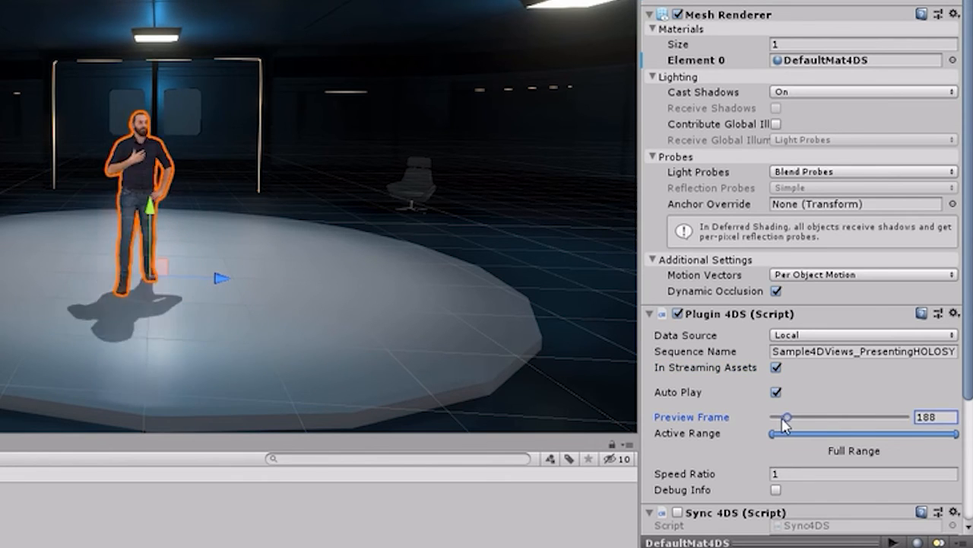
drag(787, 416, 771, 416)
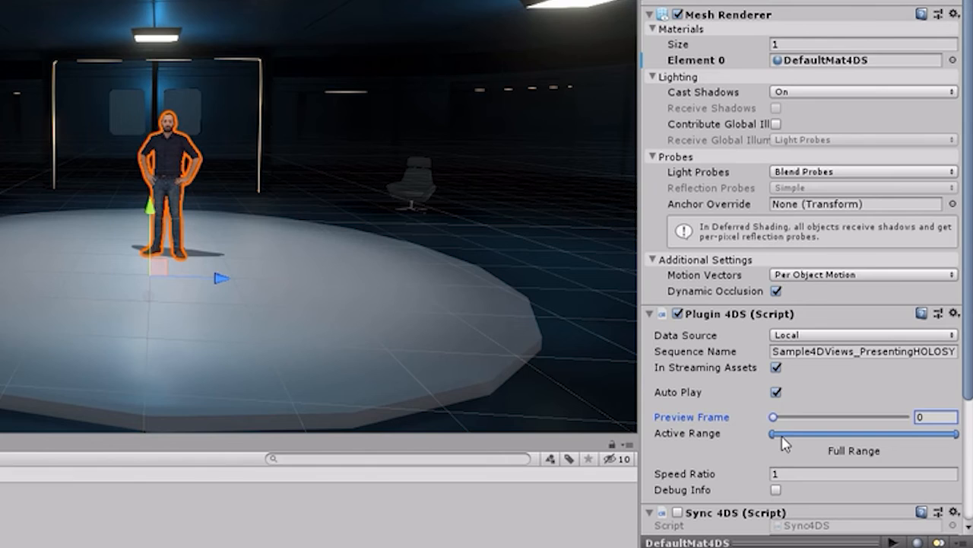